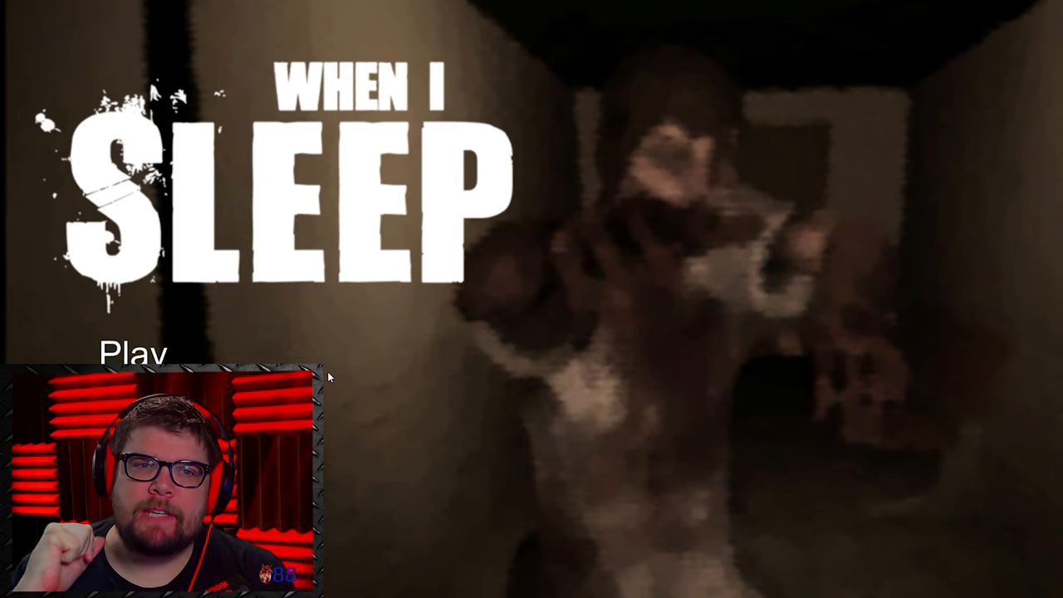
Step: Start a new game from the title screen and load into the first room
click(128, 352)
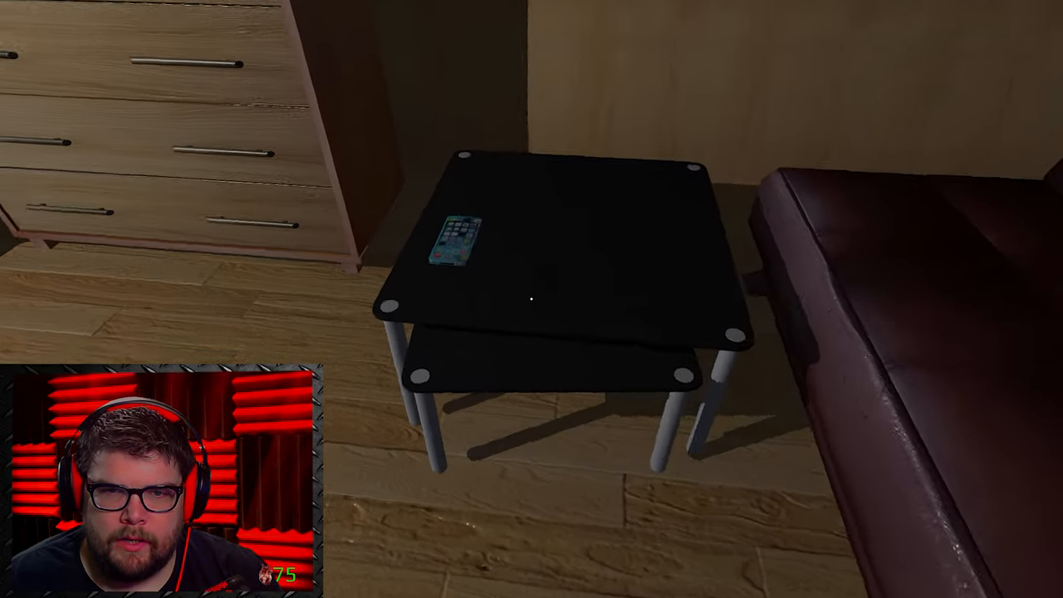
Step: Answer the phone on the glass table and sit through the call with Mel
click(455, 245)
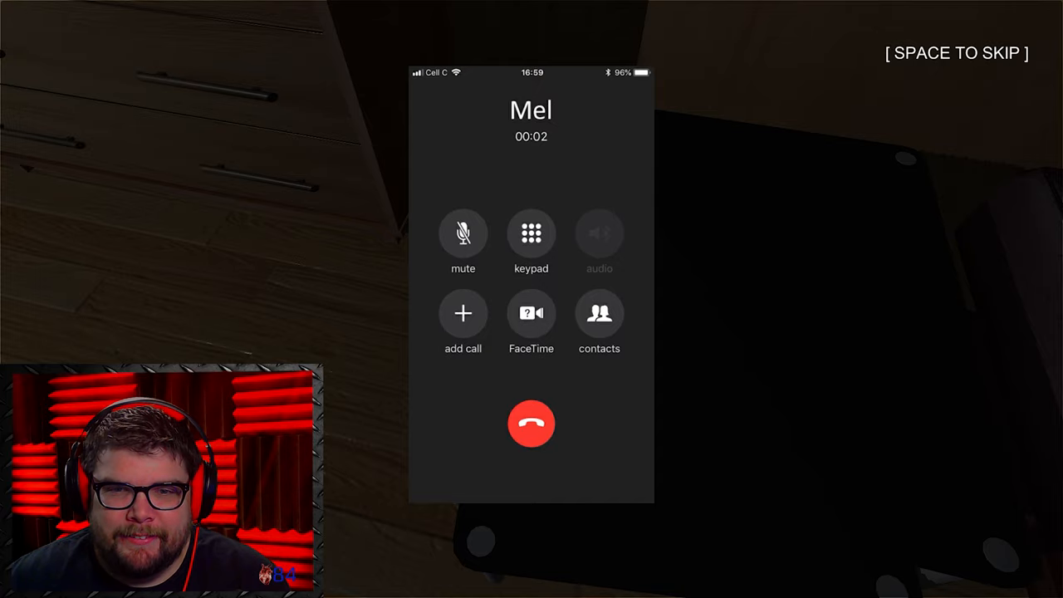
click(531, 423)
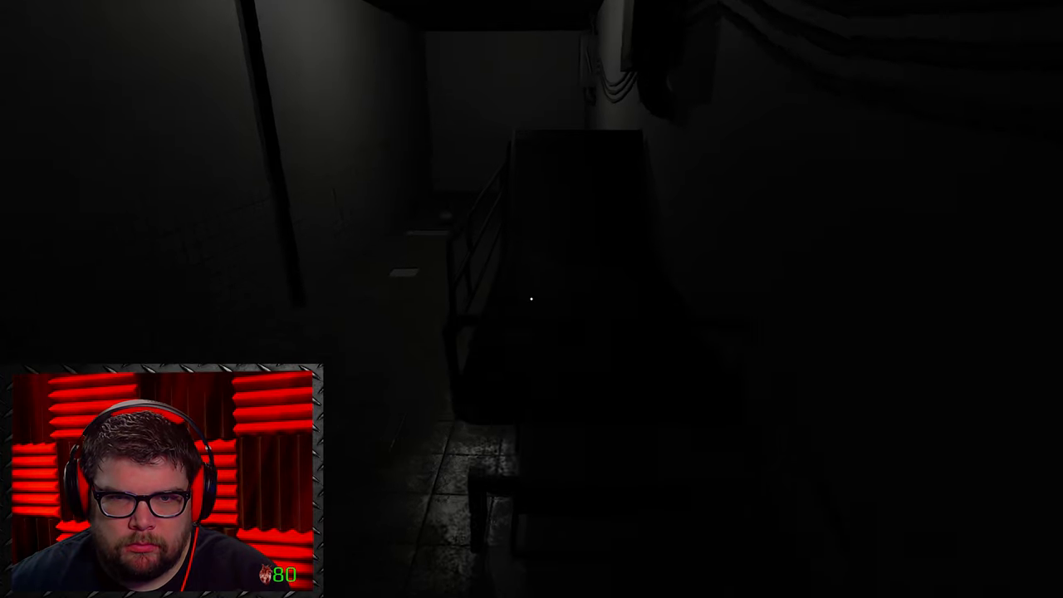
mouse_move(532, 299)
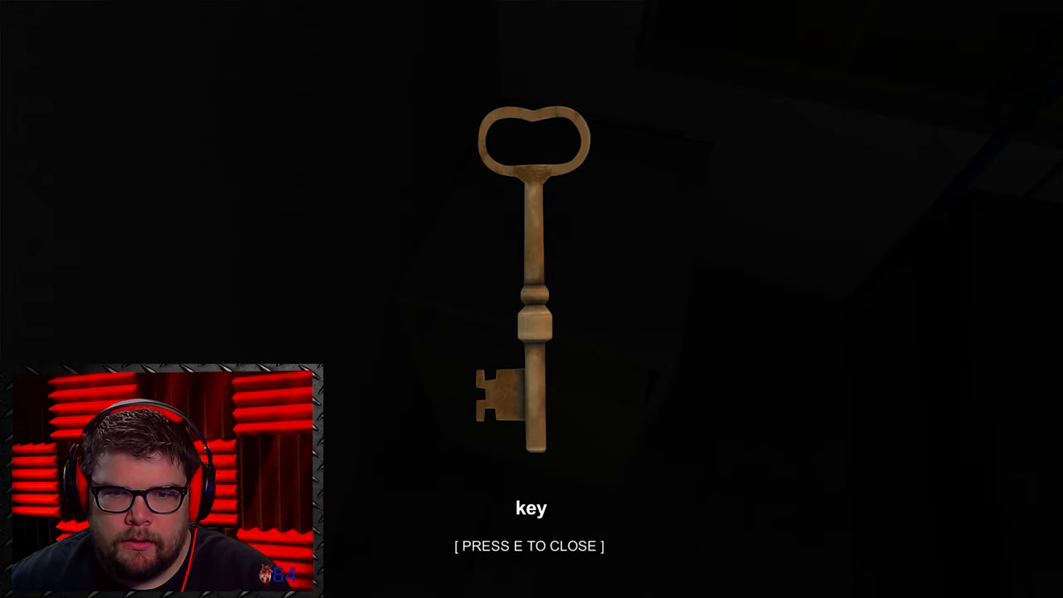
Step: Put the inspected key away and light the dark room with the flashlight
key(e)
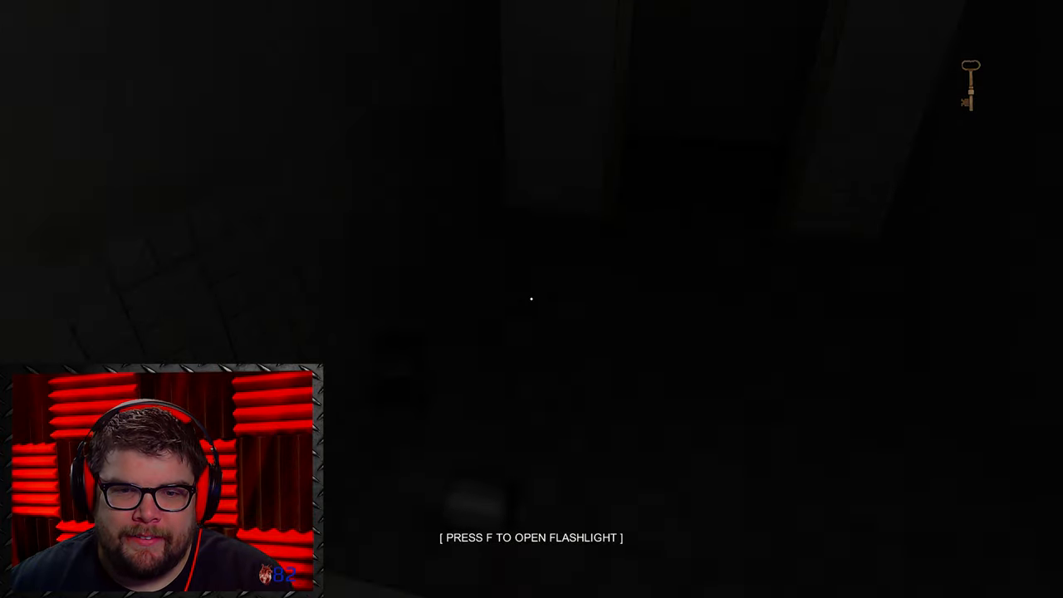
key(f)
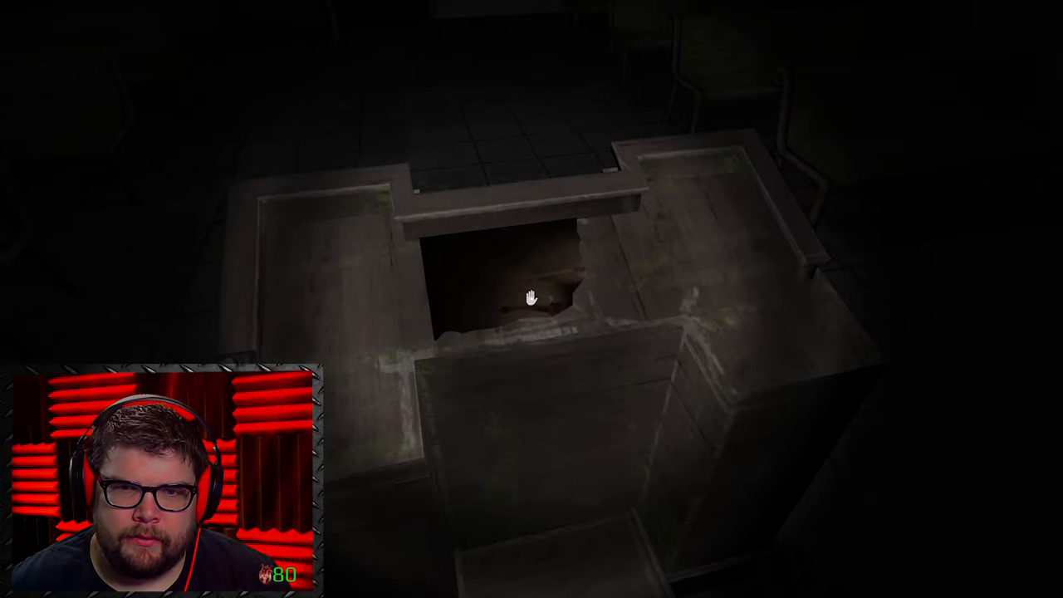
Step: Take the torn picture piece hidden inside the crates and close its view
click(529, 298)
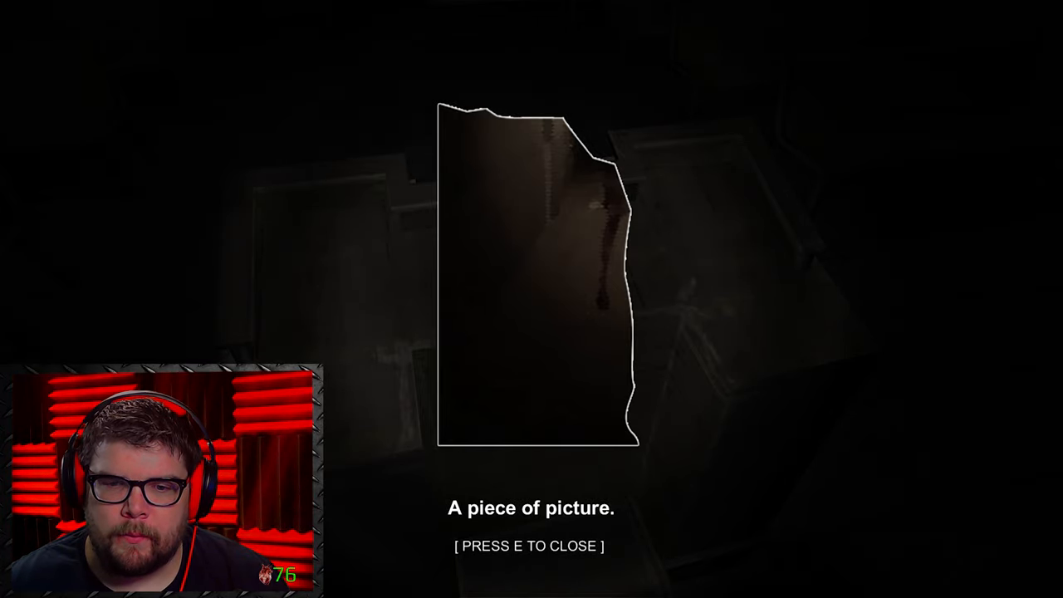
key(e)
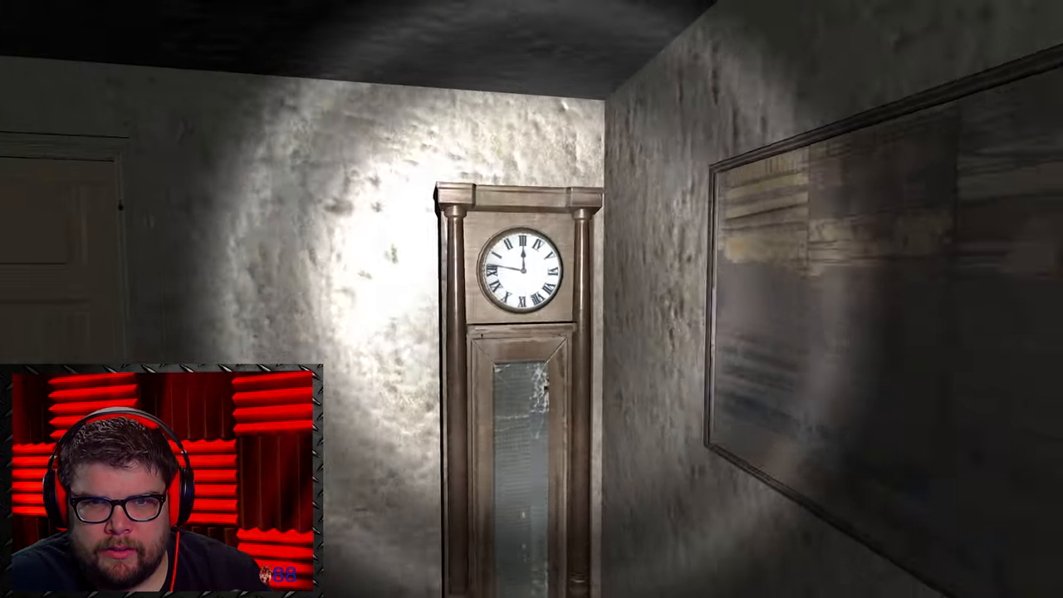
Step: Walk the dim hallway to the grandfather clock beside the framed picture
scroll(right, 3)
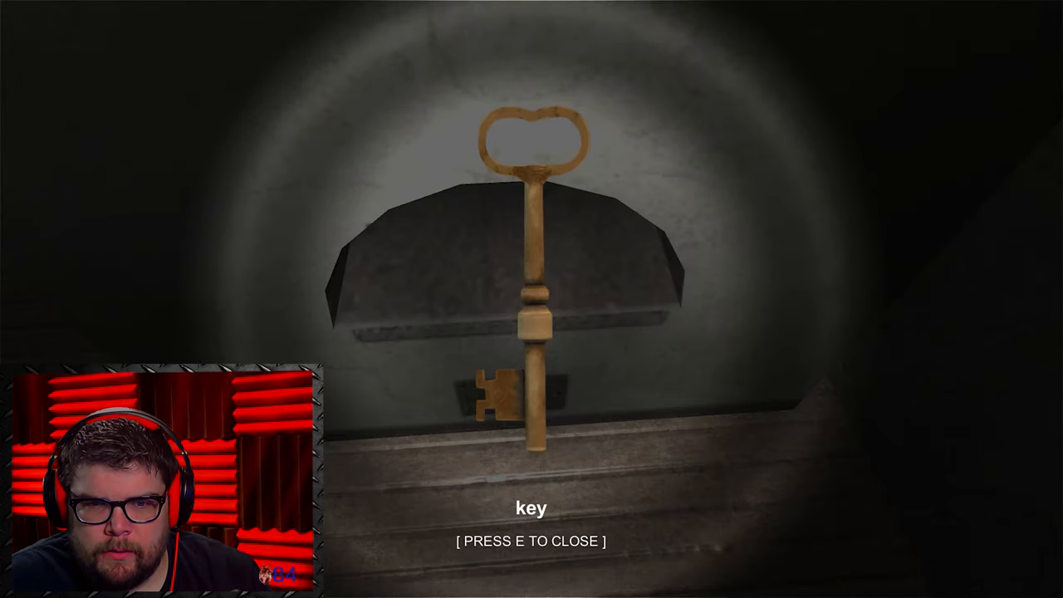
Step: Put away the old brass key and reach the open bedroom doorway
key(e)
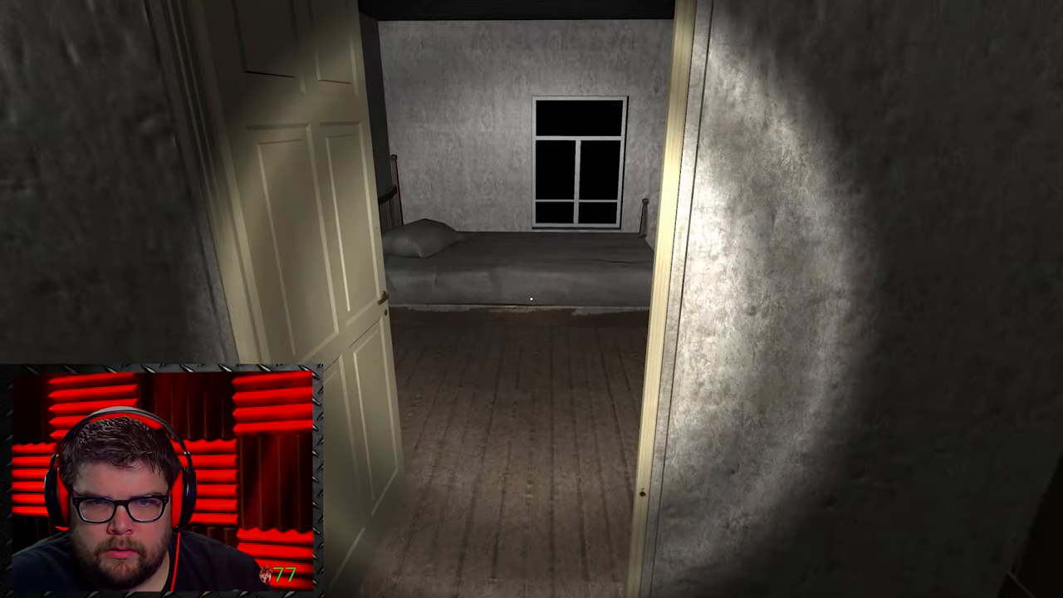
mouse_move(532, 299)
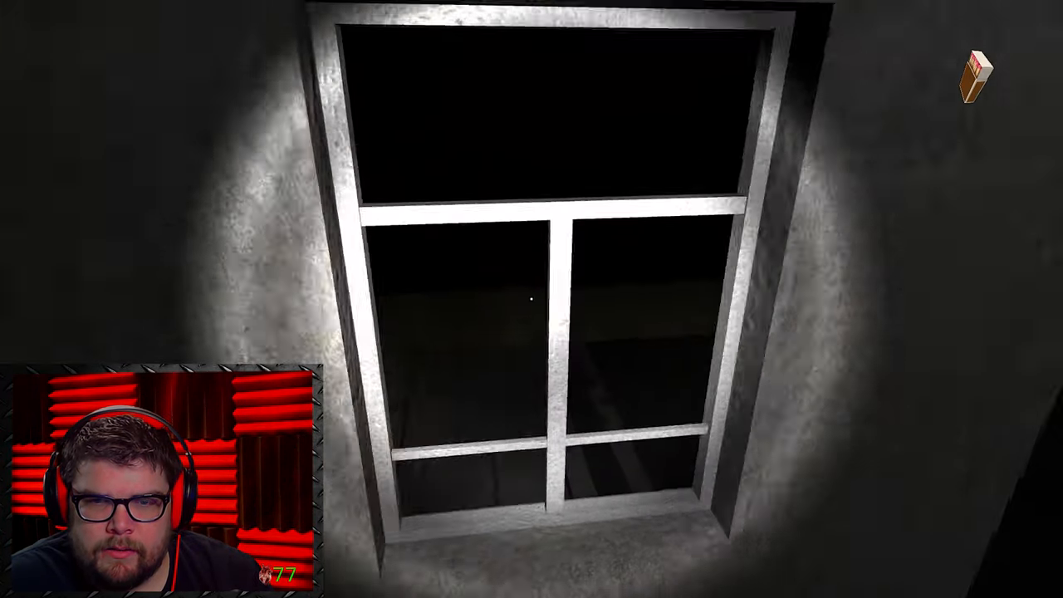
mouse_move(532, 299)
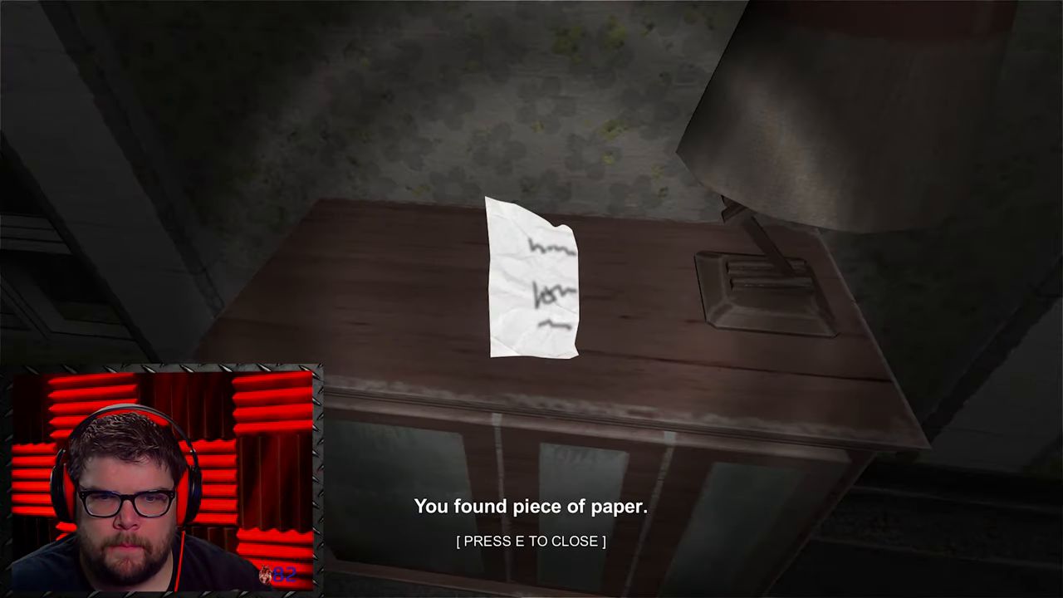
Step: Collect the cabinet note reading 'Wake up... He is here', the fourth note
key(e)
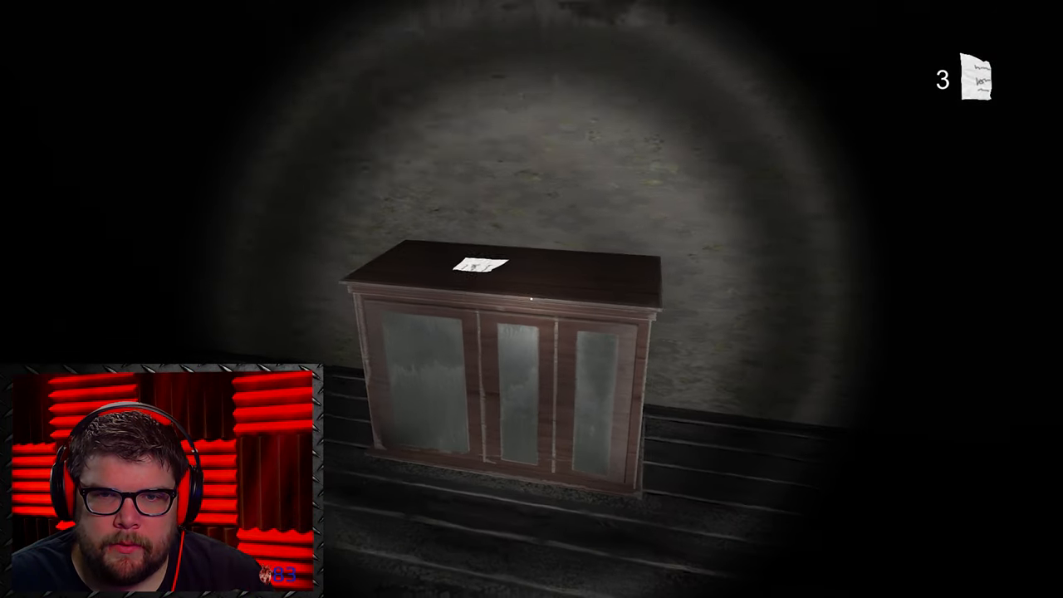
click(478, 266)
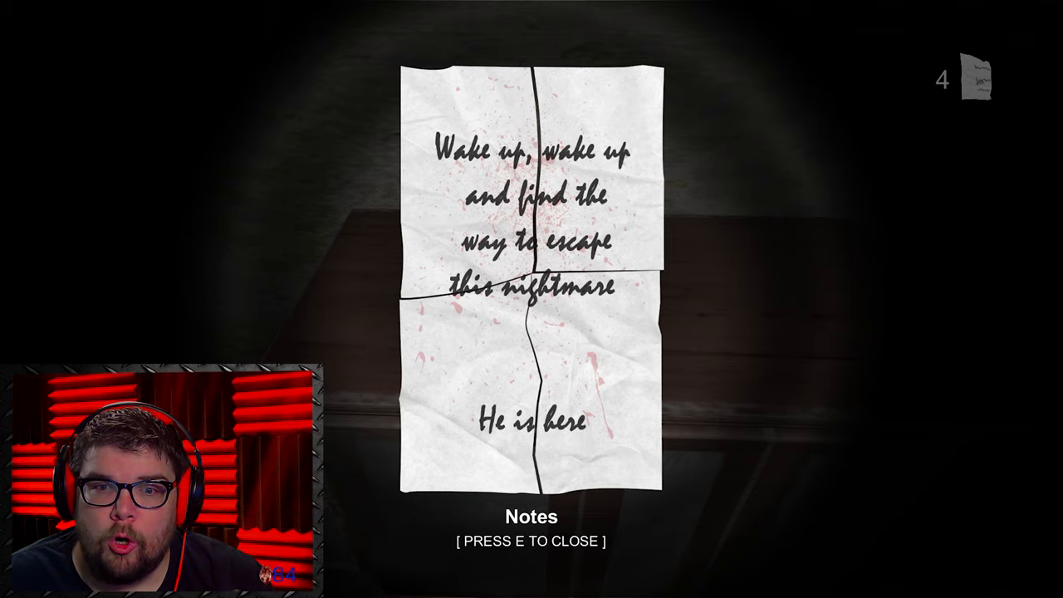
key(e)
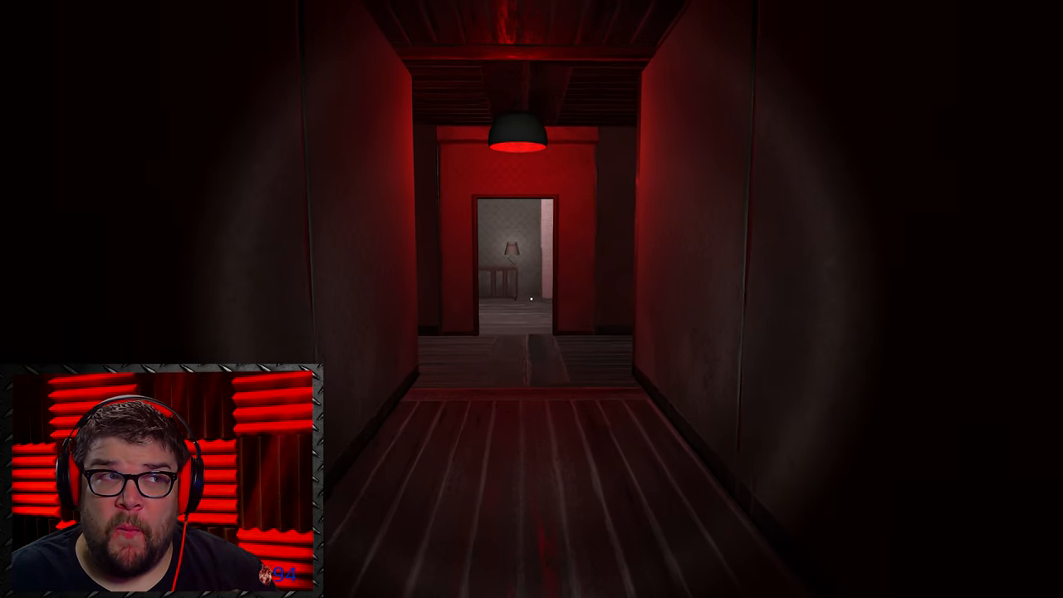
Step: Walk forward down the red corridor until the character is killed
key(w)
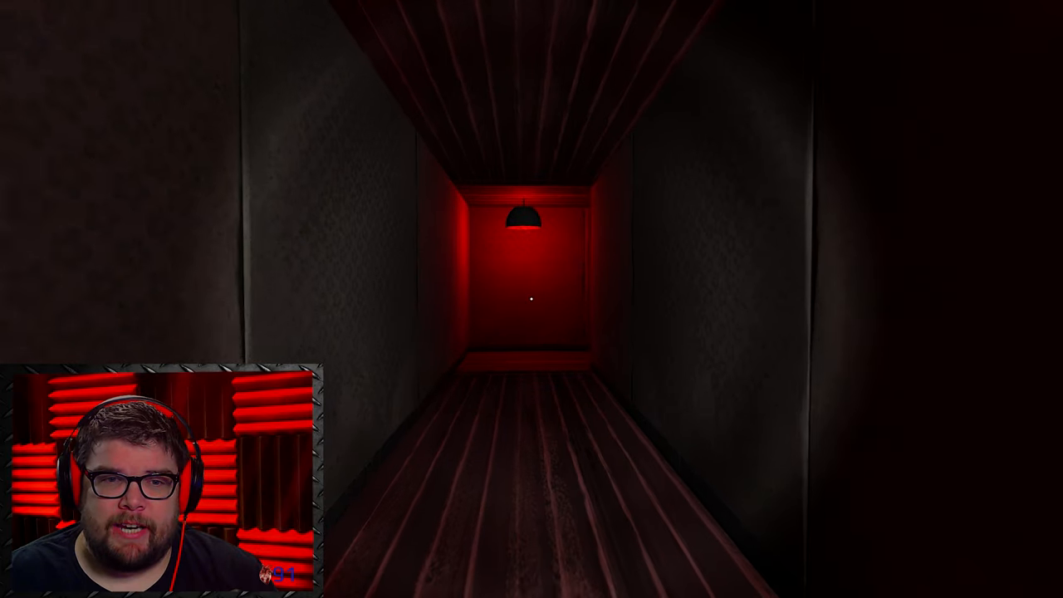
key(w)
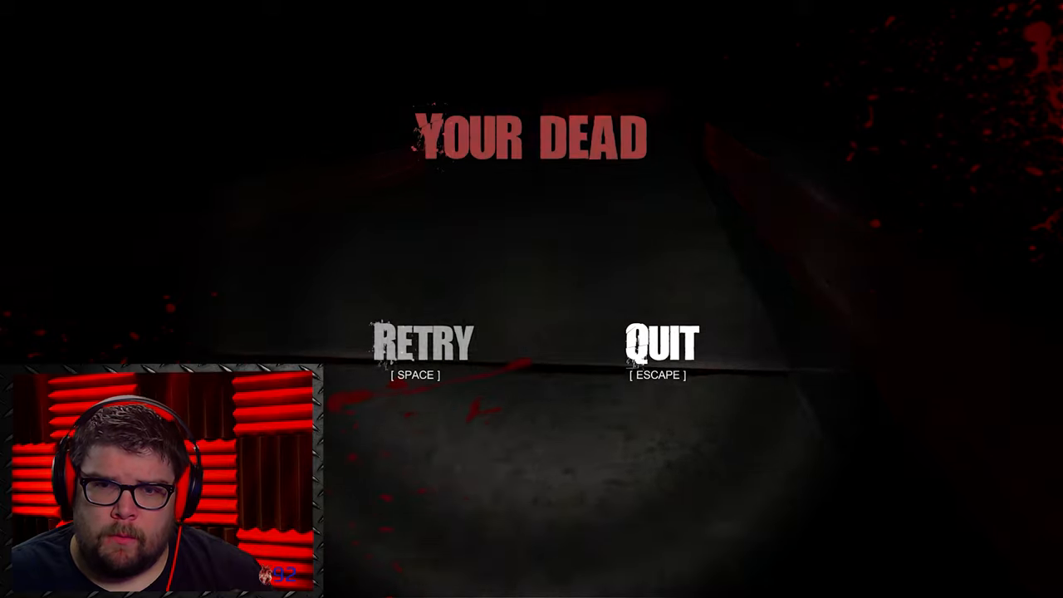
Step: Retry from the death screen, returning to the cabinet with the note
key(space)
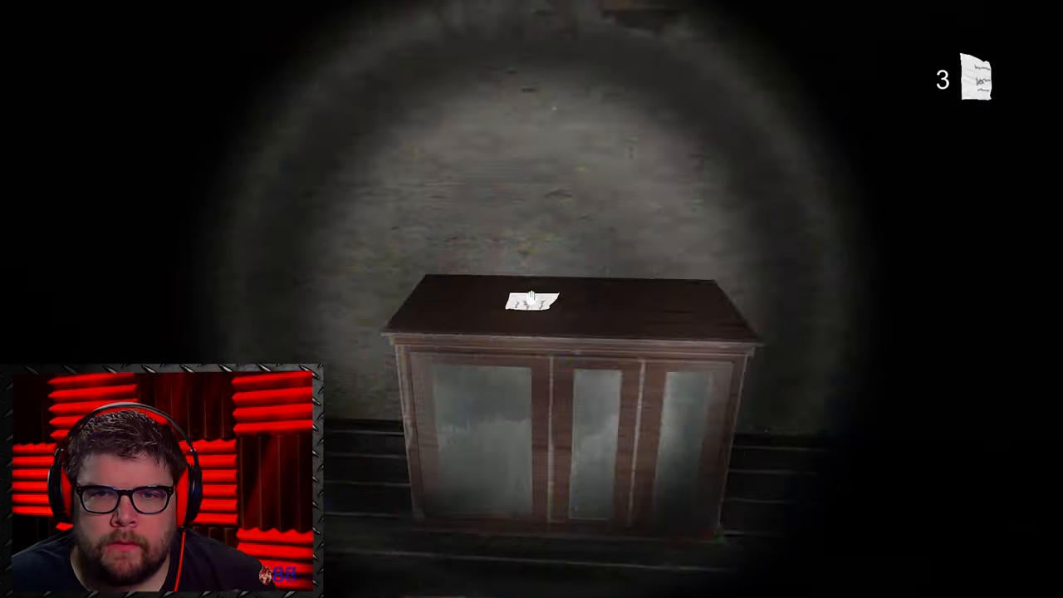
Step: Collect the cabinet note again, restoring the note count to four
click(532, 299)
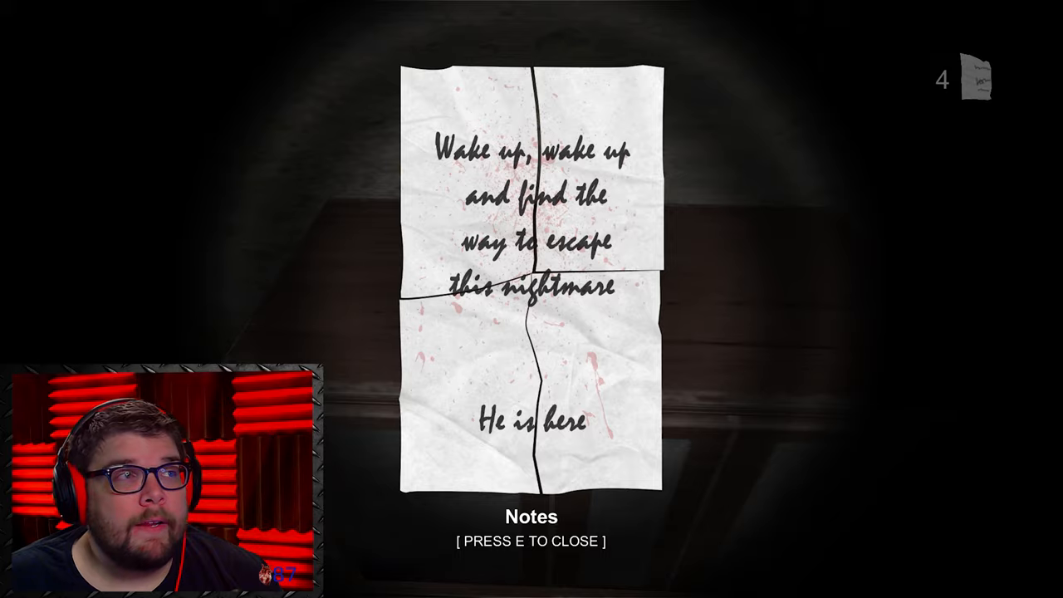
key(e)
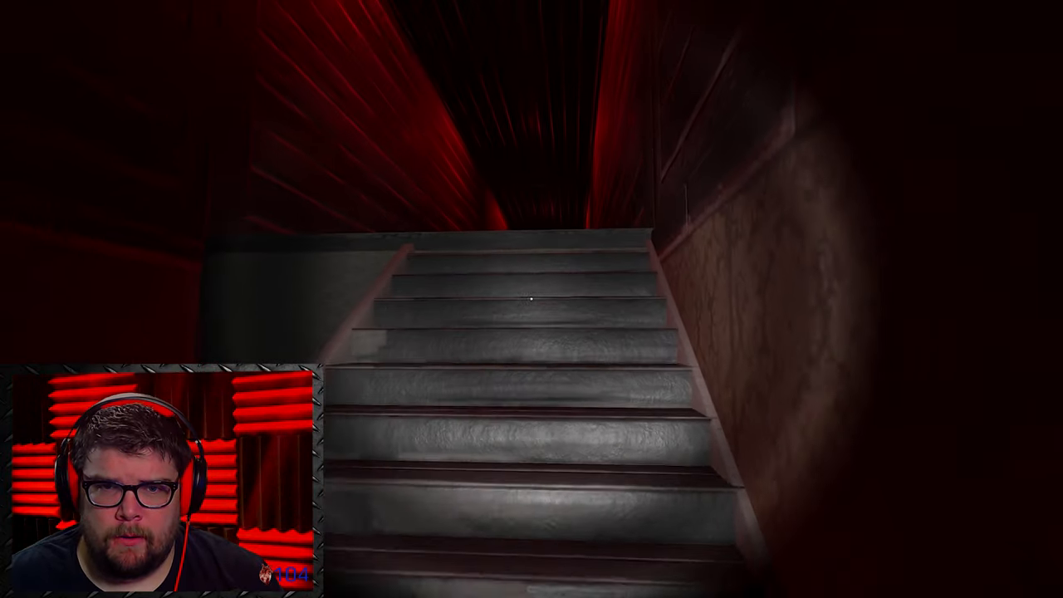
Step: Walk forward up the staircase and into the red-lit corridor toward the bright opening
key(w)
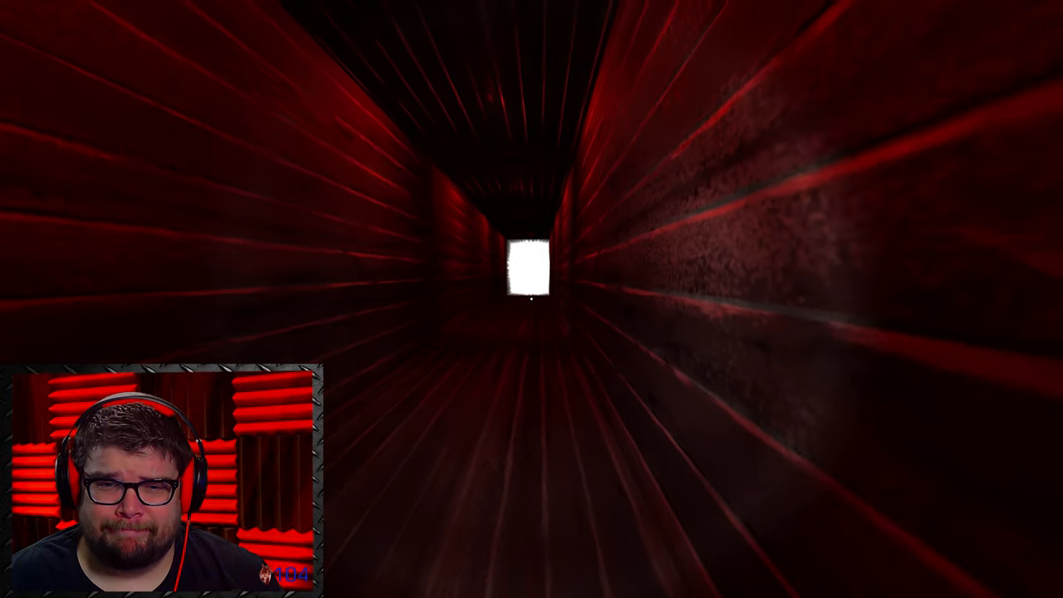